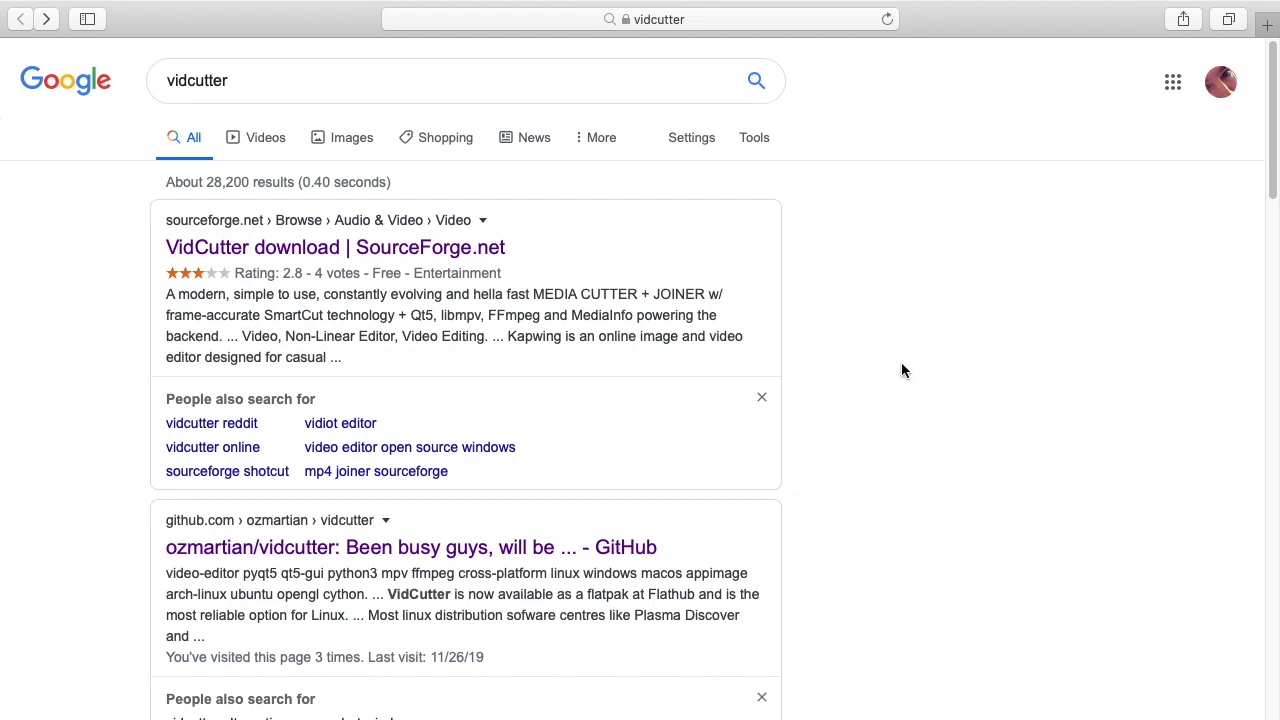
mouse_move(990, 418)
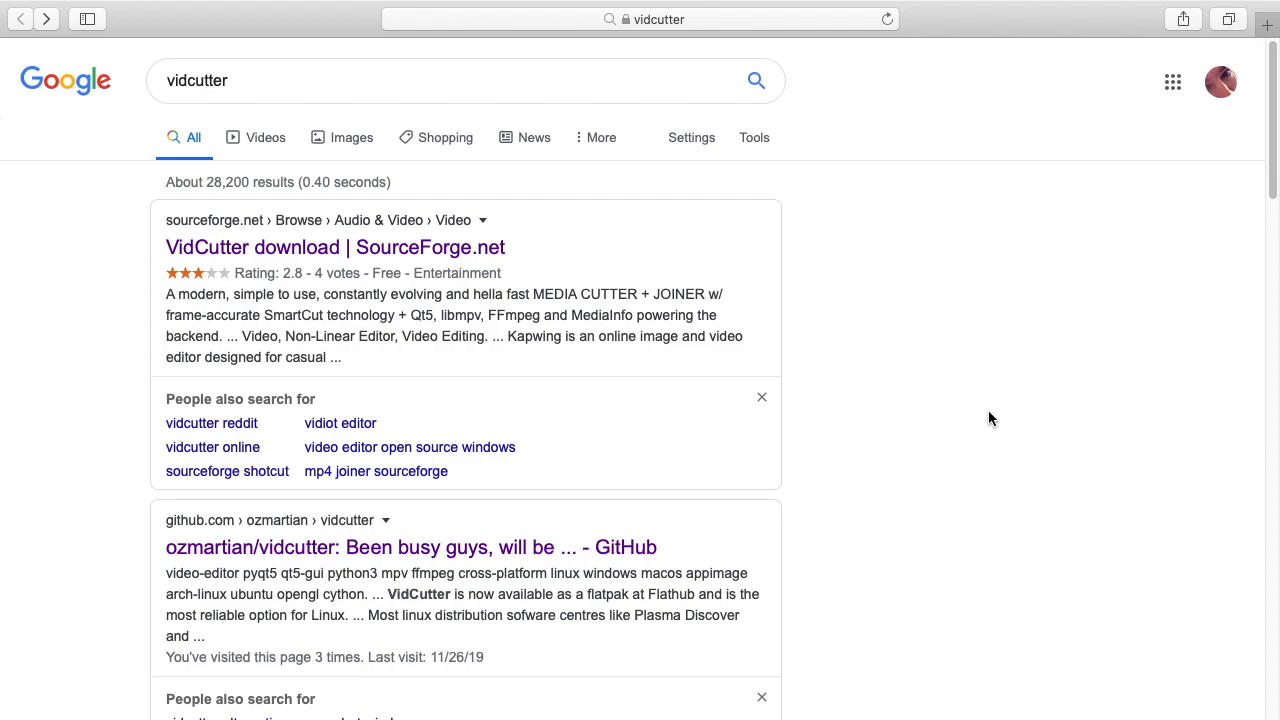
Reach the v6.0.0 release from the ozmartian/vidcutter repository's Windows + macOS install instructions
left_click(184, 80)
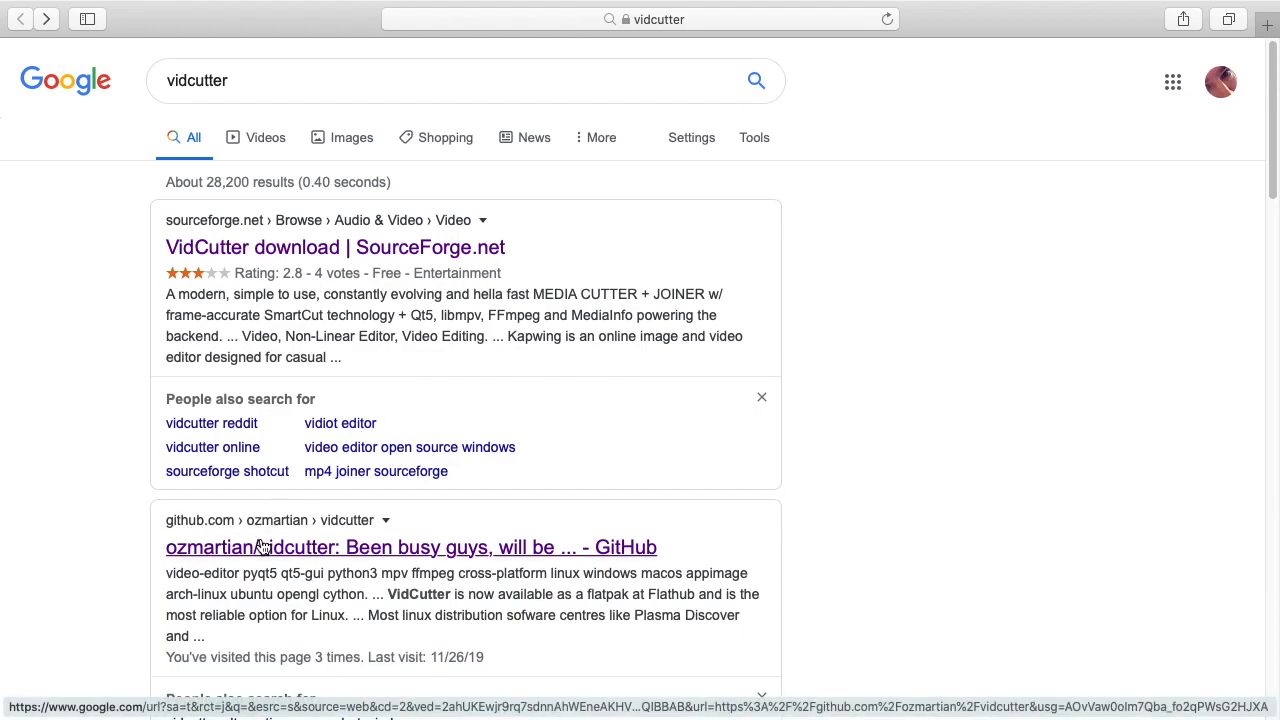
left_click(412, 548)
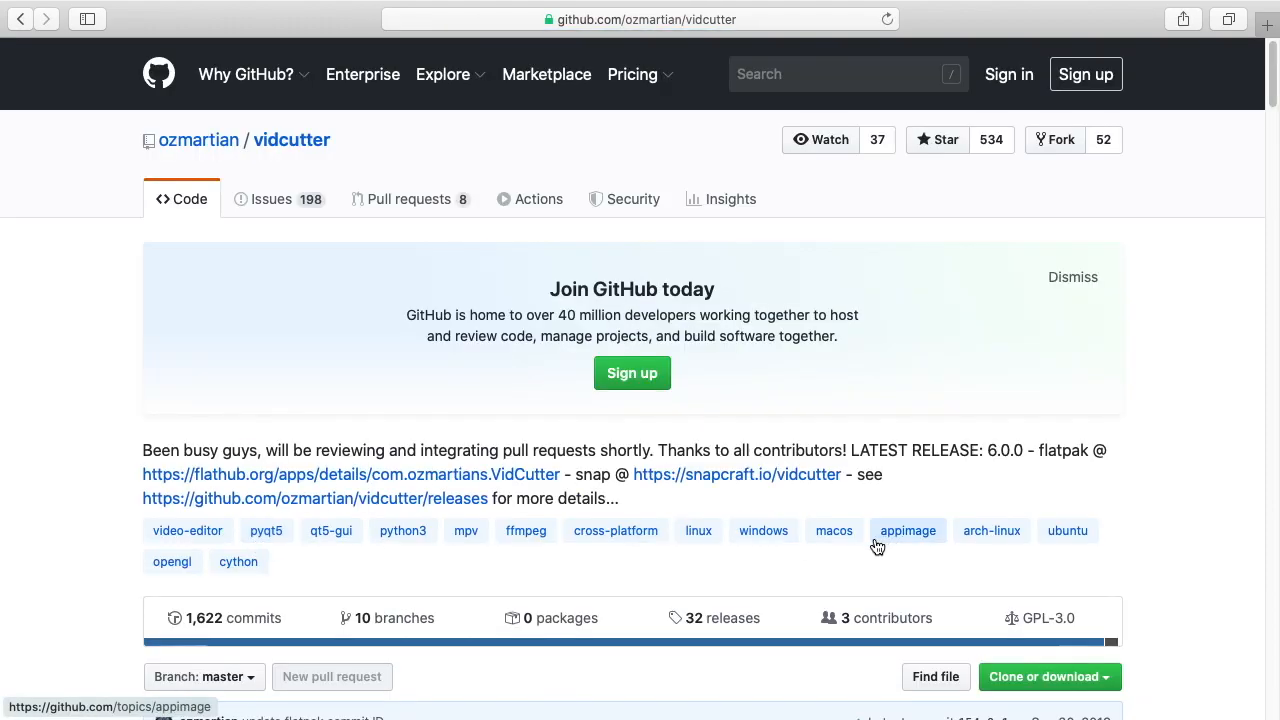
scroll("down", 3)
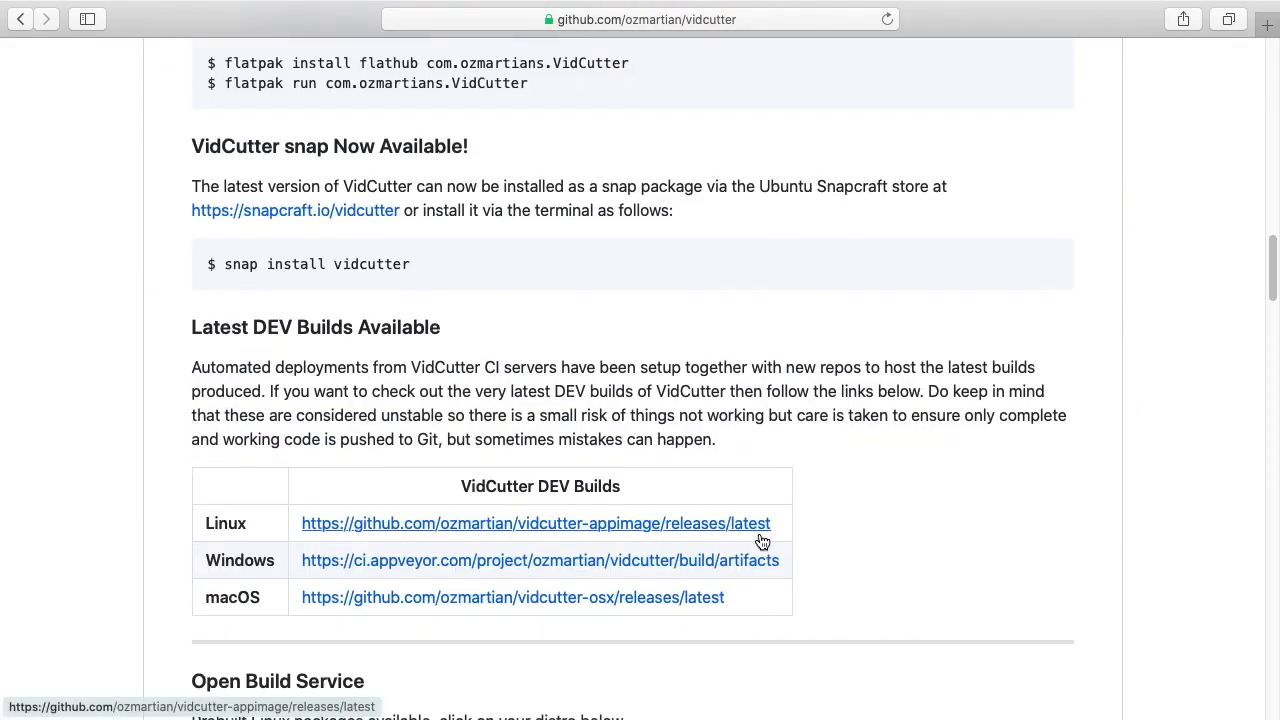
scroll("down", 3)
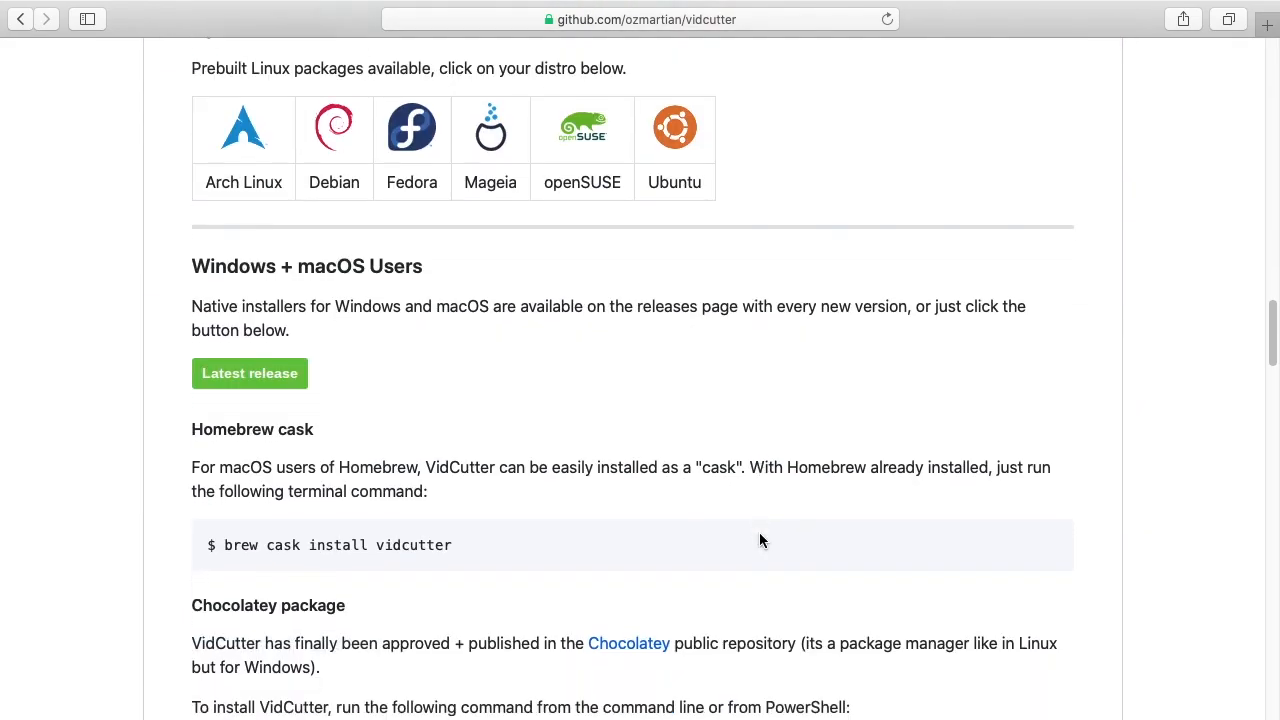
scroll("down", 3)
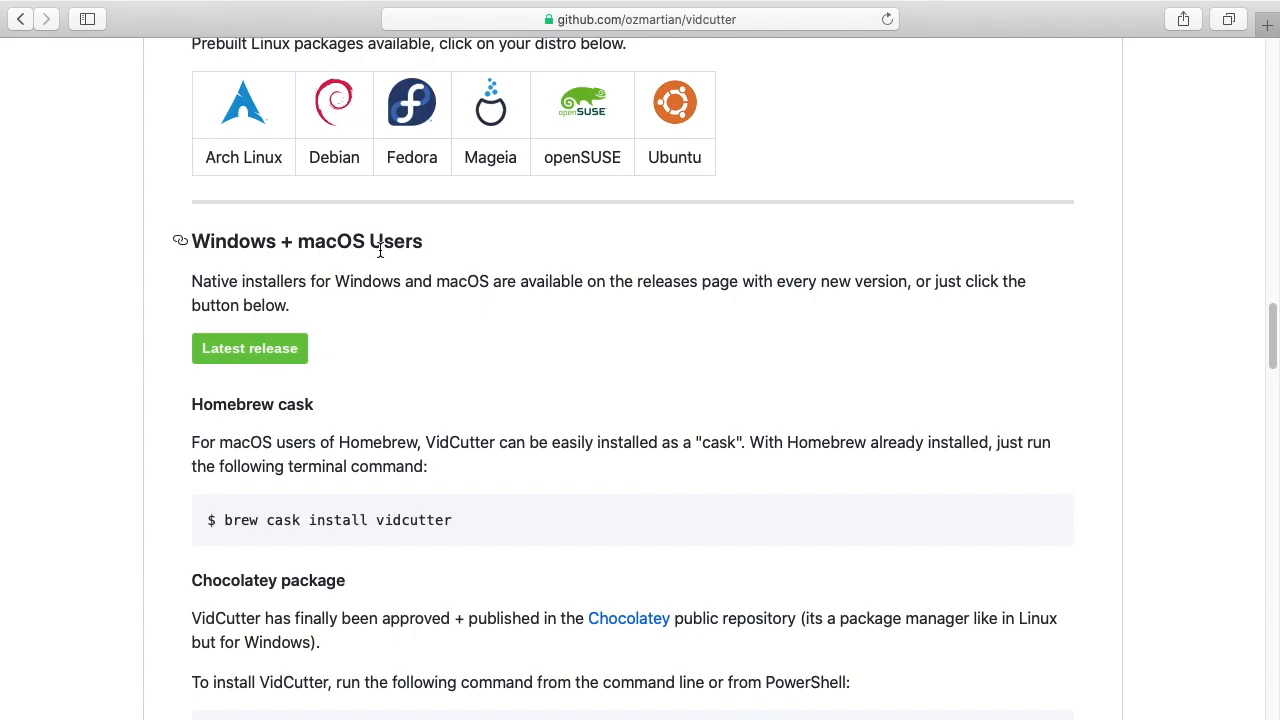
left_click(248, 348)
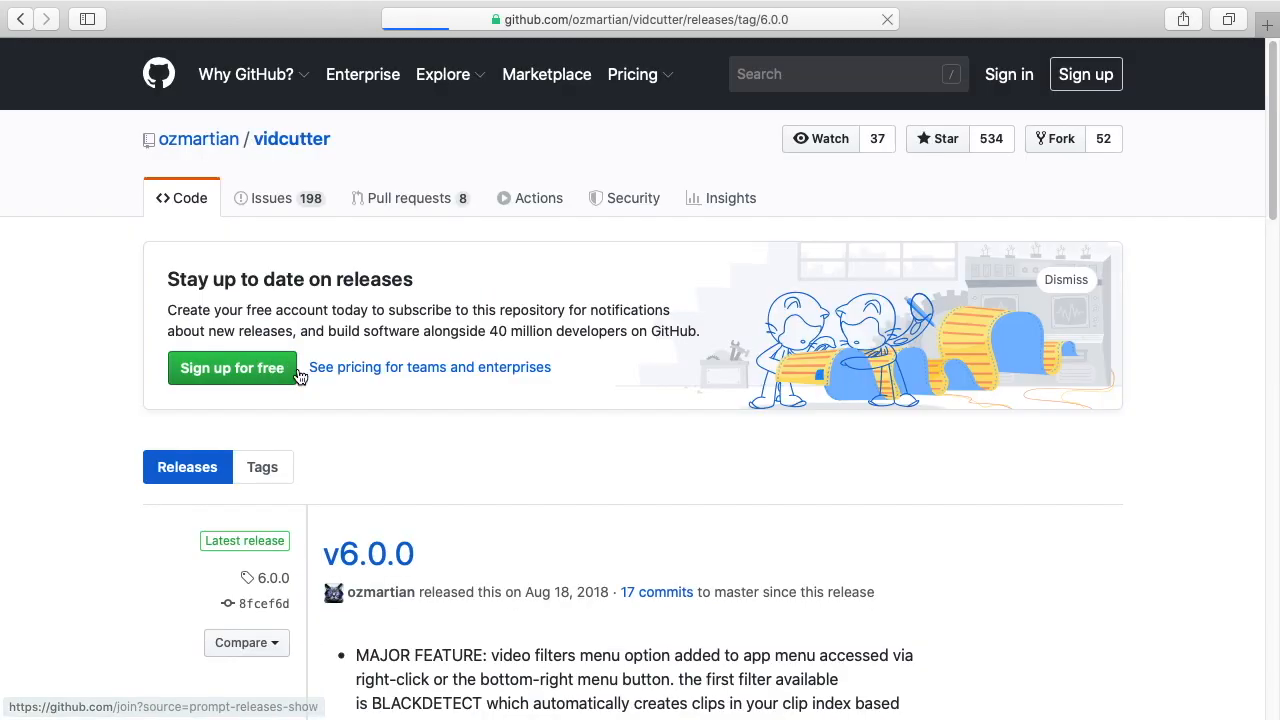
Scroll the release notes down to the Assets list with VidCutter-6.0.2-macOS.dmg
scroll("down", 3)
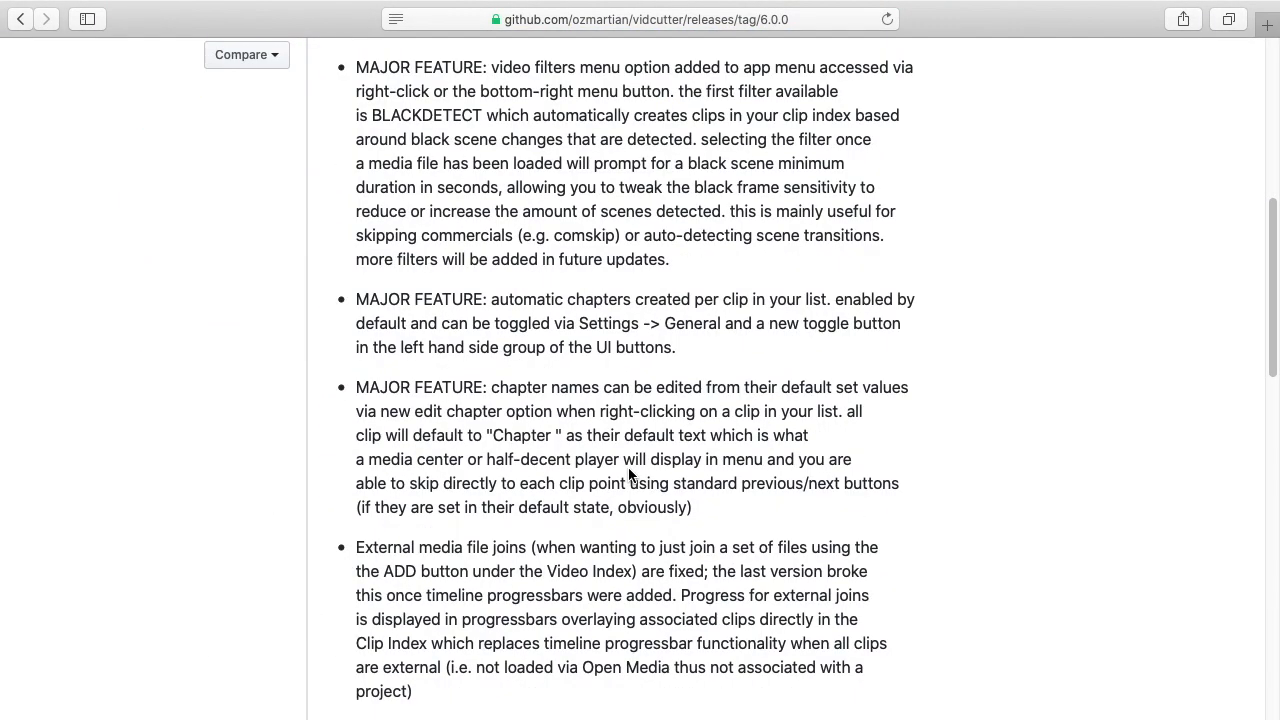
scroll("down", 3)
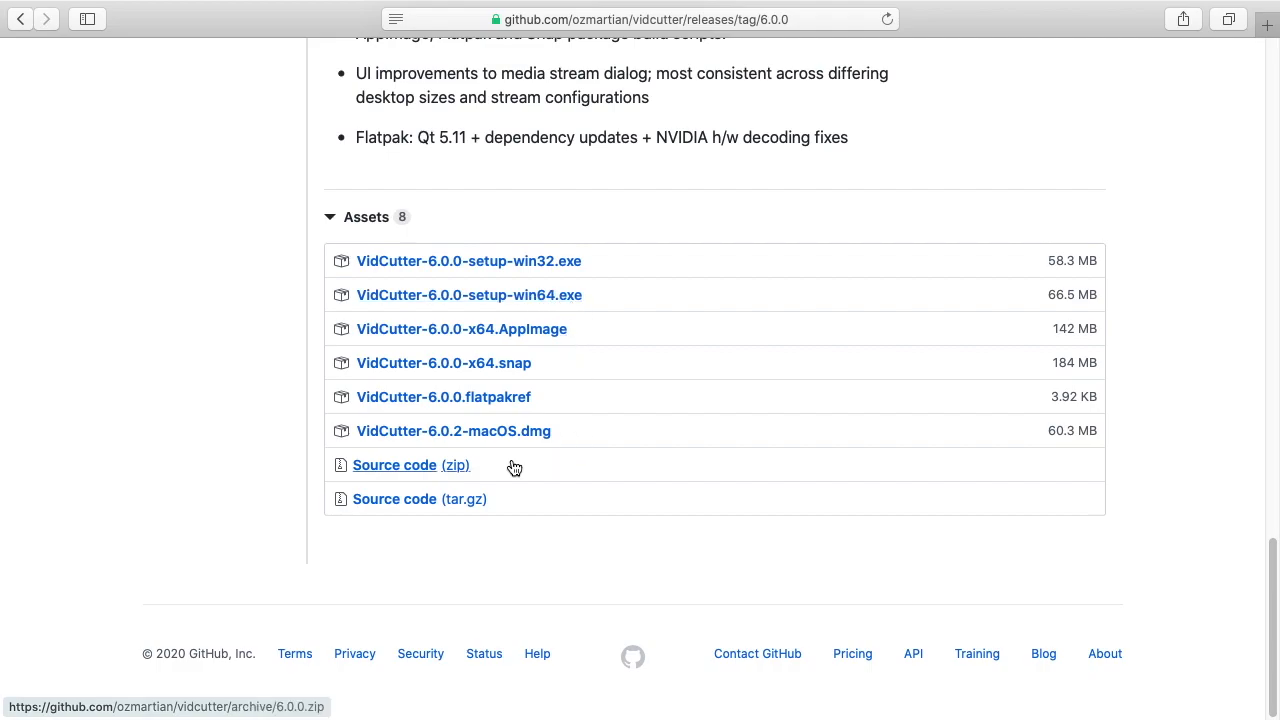
mouse_move(530, 440)
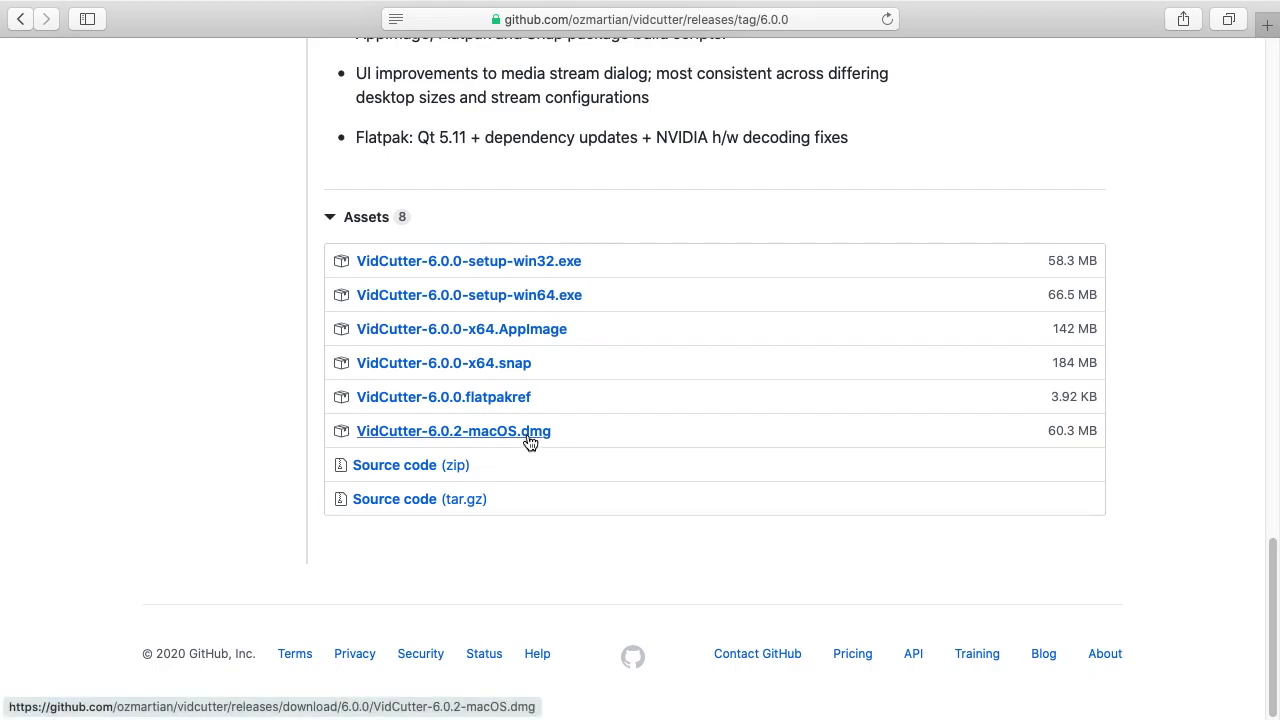
mouse_move(488, 432)
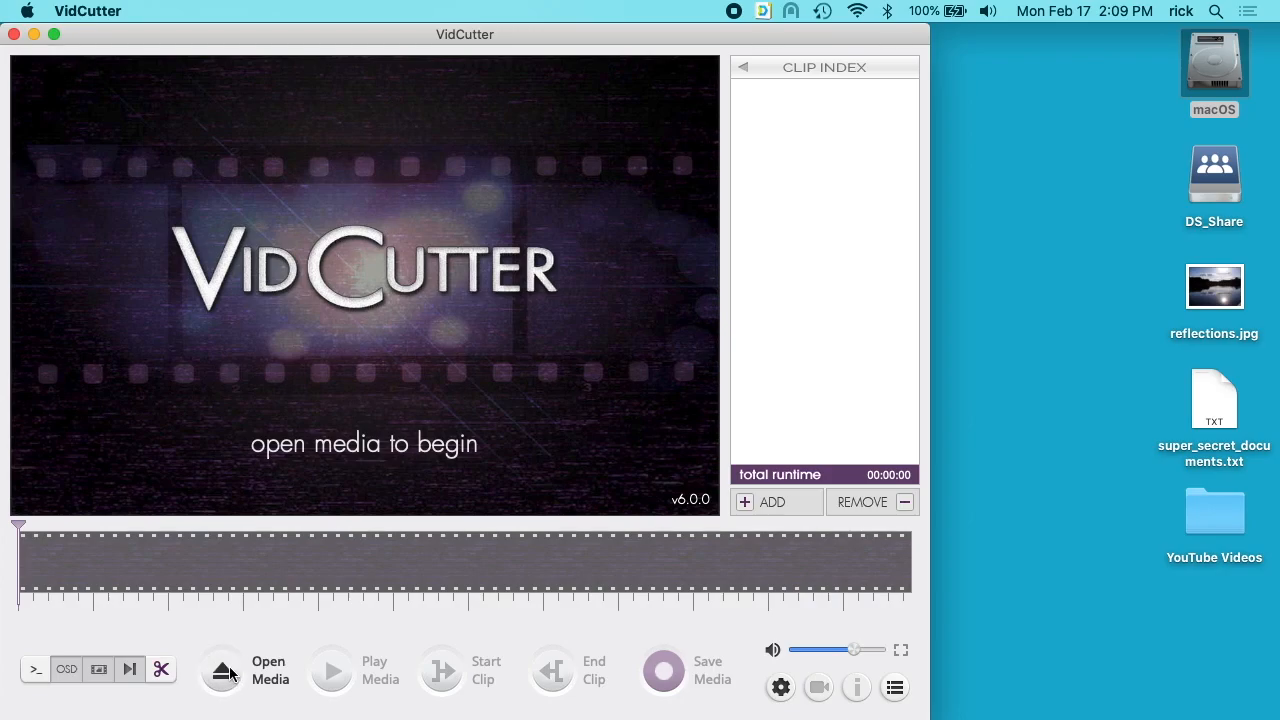
Load the SecretFiles screen recording and mark a clip from 00:02:58.150 to its end
left_click(220, 668)
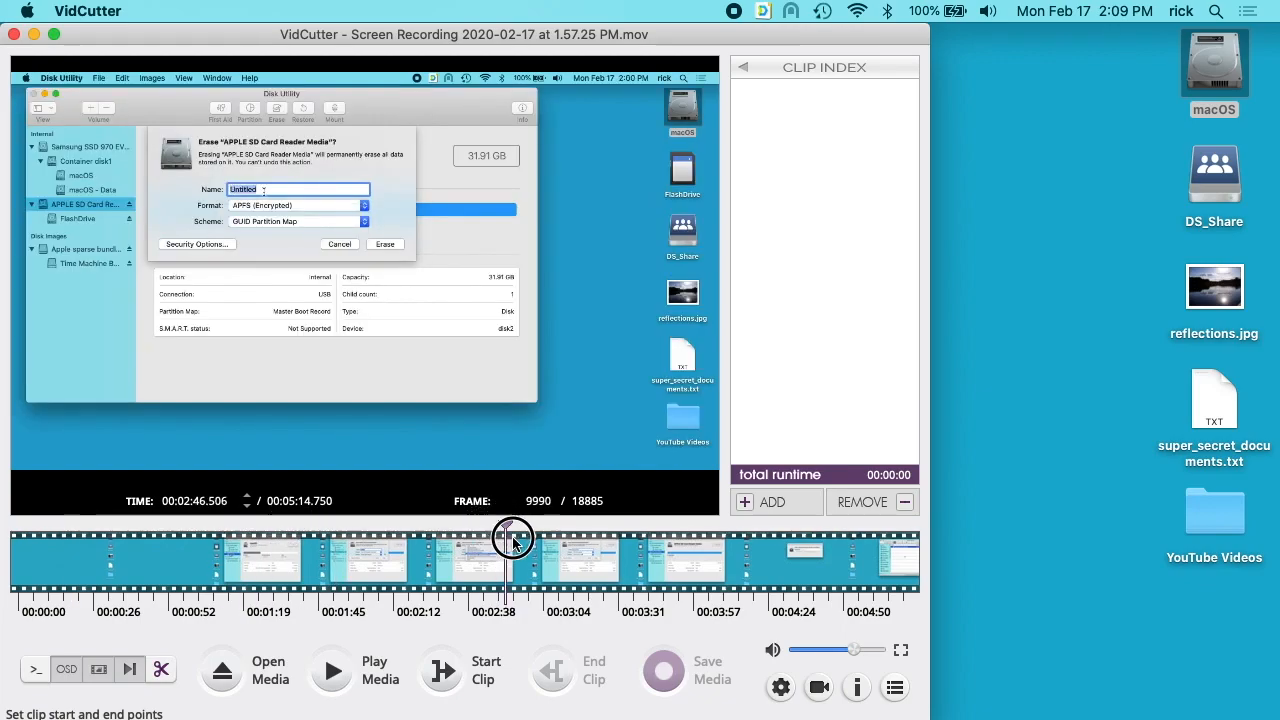
type("SecretFiles")
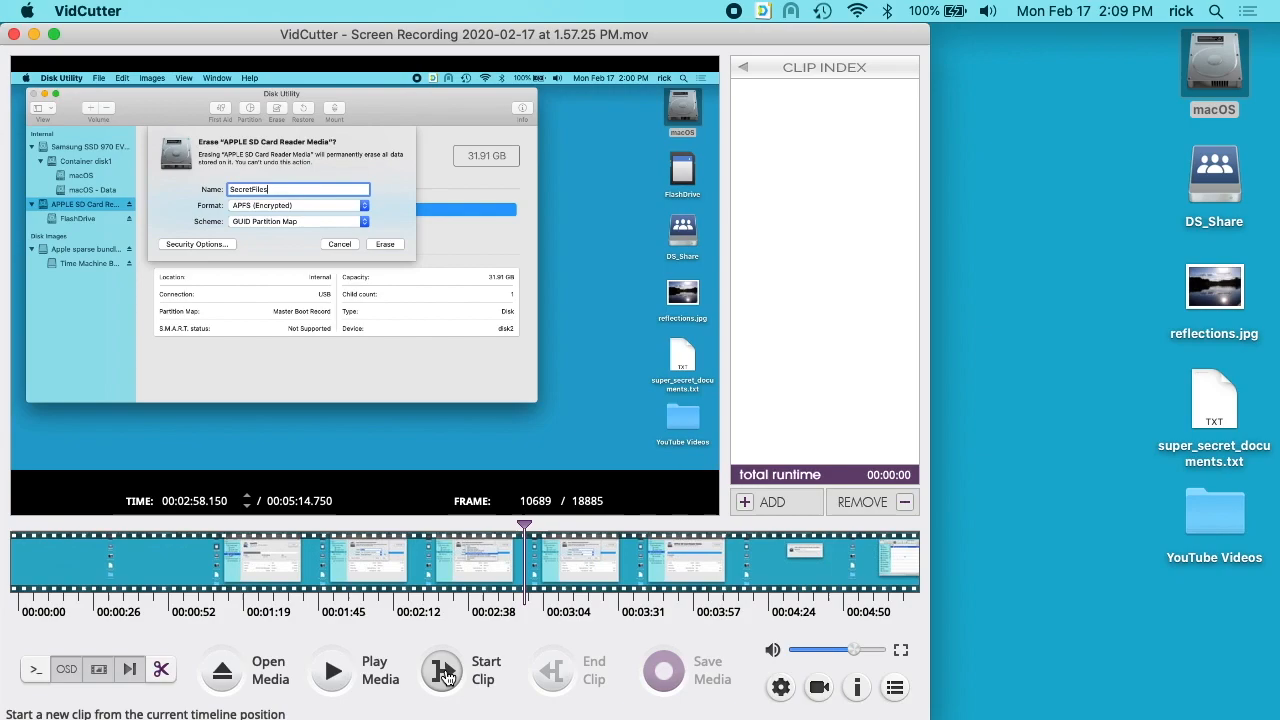
left_click(440, 670)
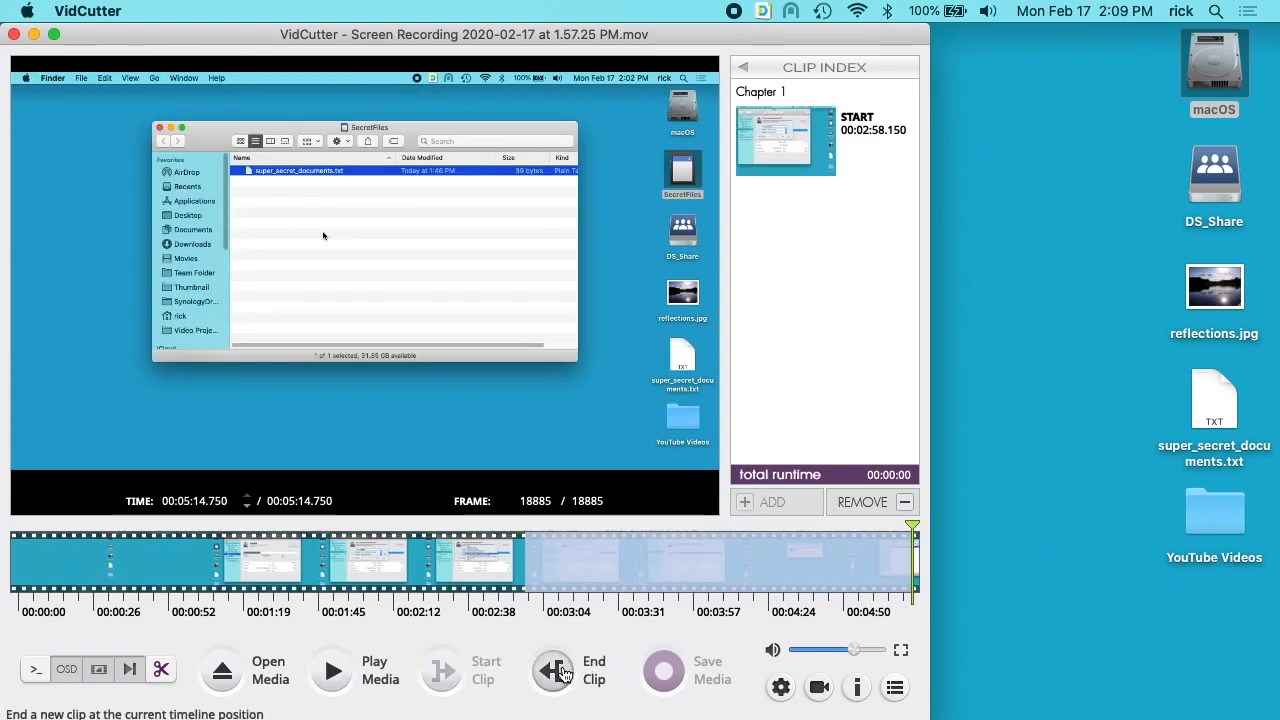
left_click(552, 670)
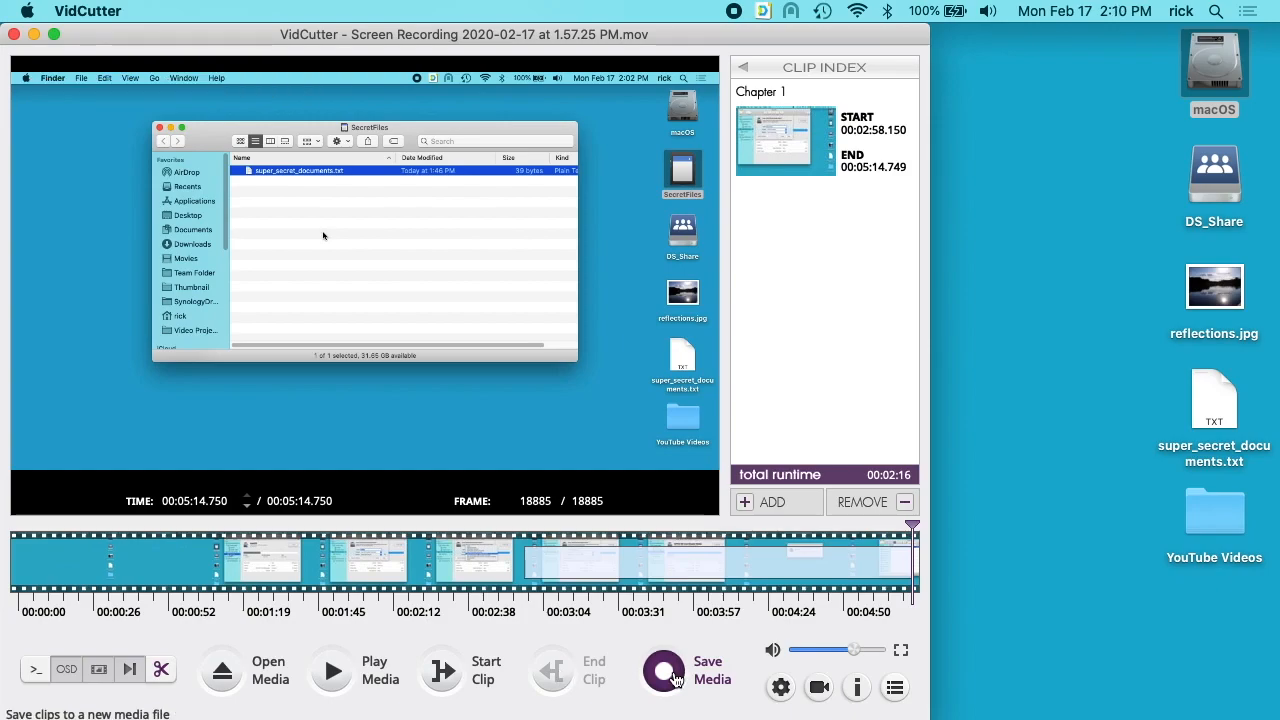
Save the trimmed clip as an _EDIT movie on the Desktop
left_click(664, 670)
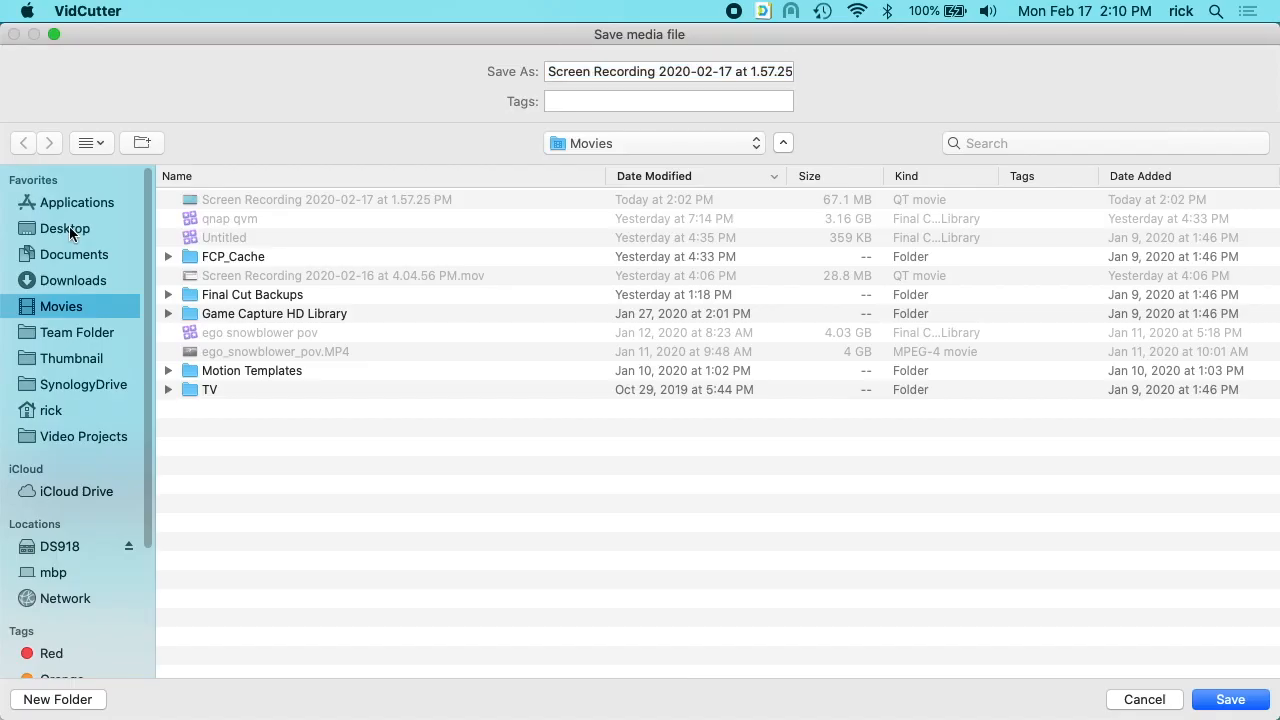
left_click(64, 228)
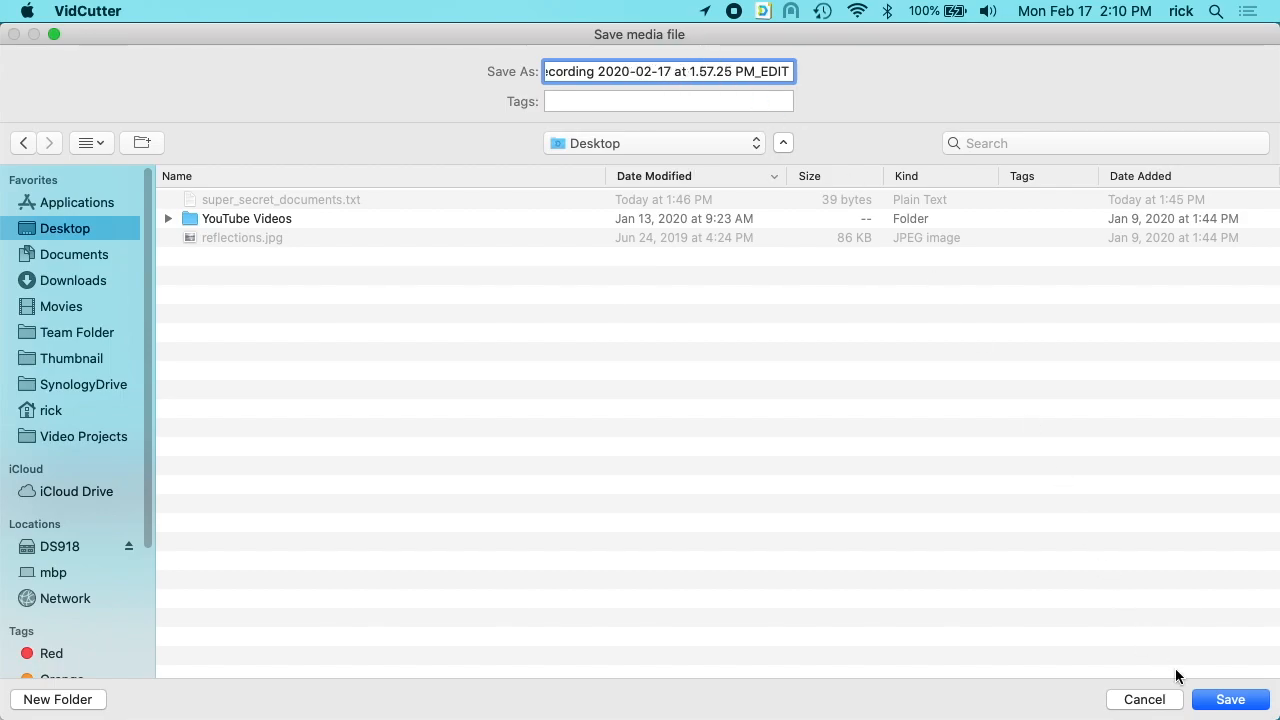
left_click(1230, 700)
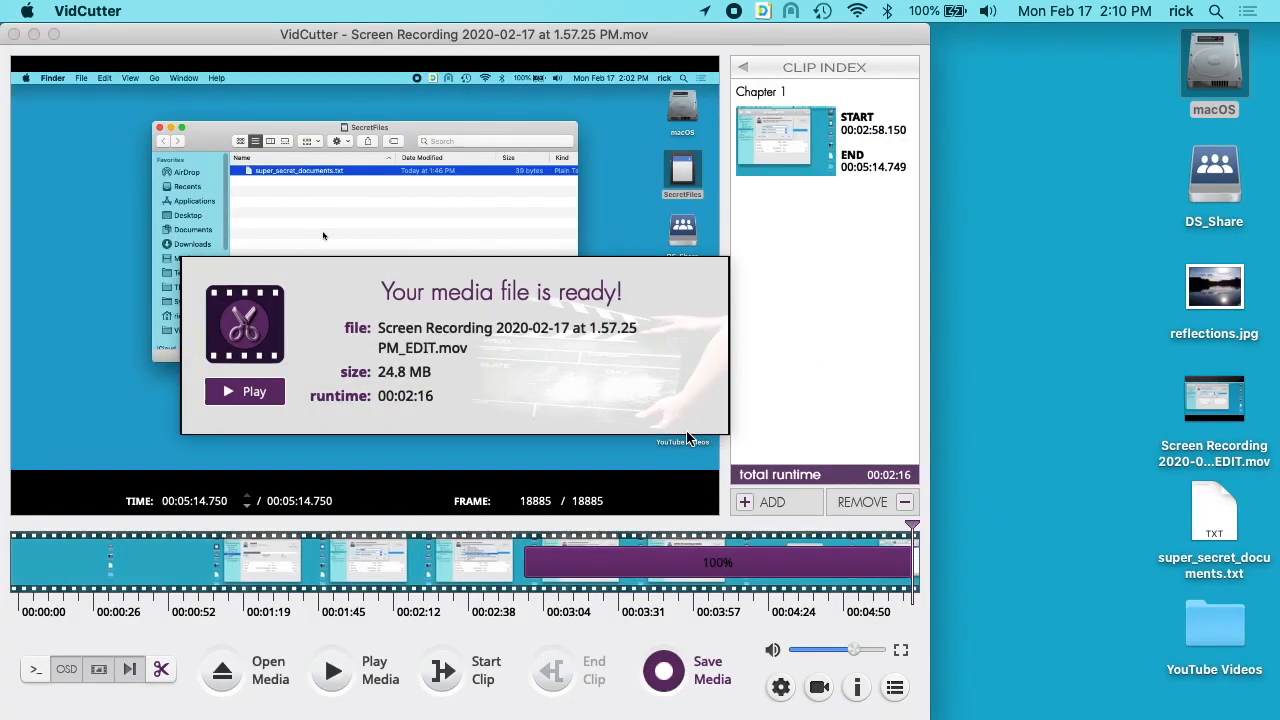
mouse_move(558, 308)
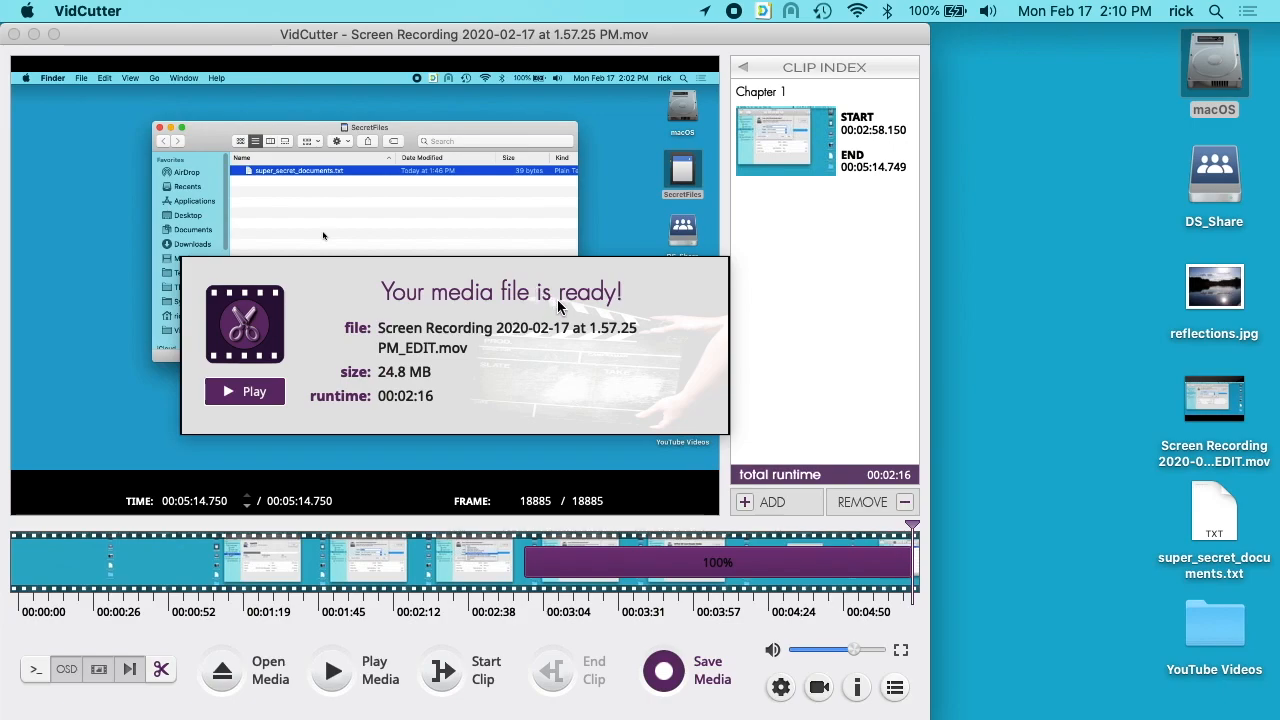
mouse_move(632, 320)
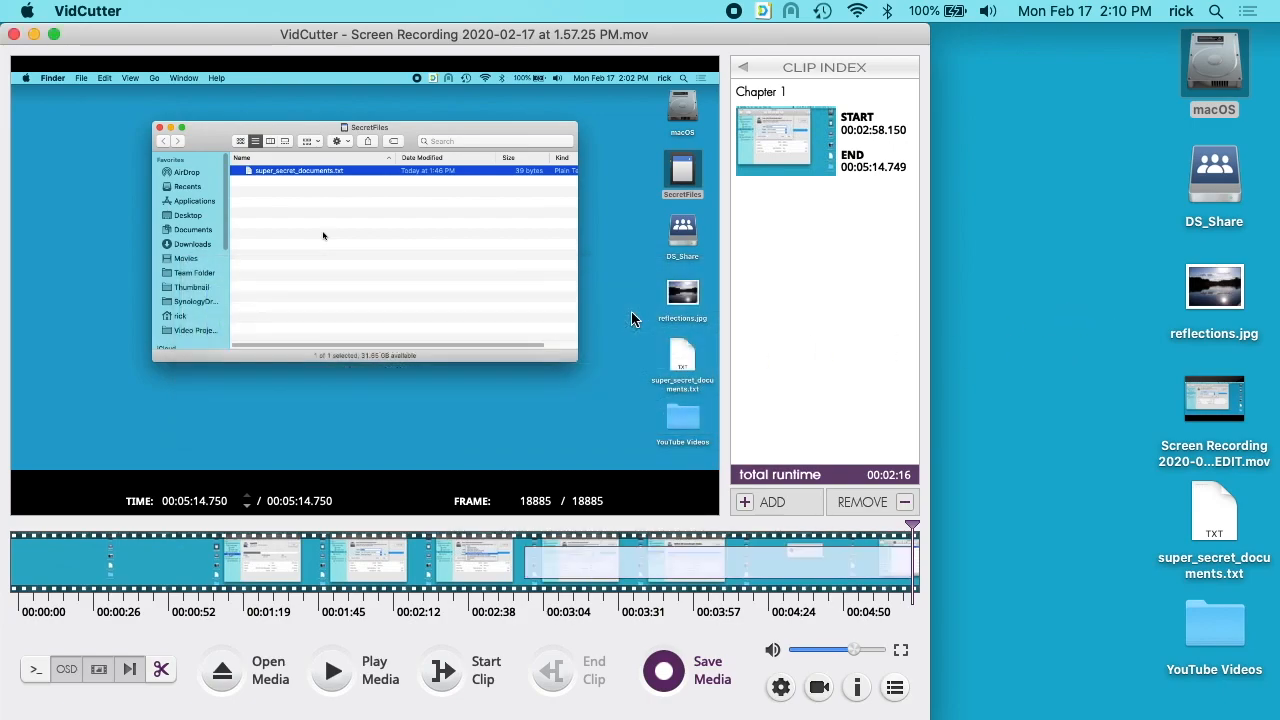
Dismiss the 'media file is ready' notice and pick the _EDIT movie on the desktop
left_click(1212, 398)
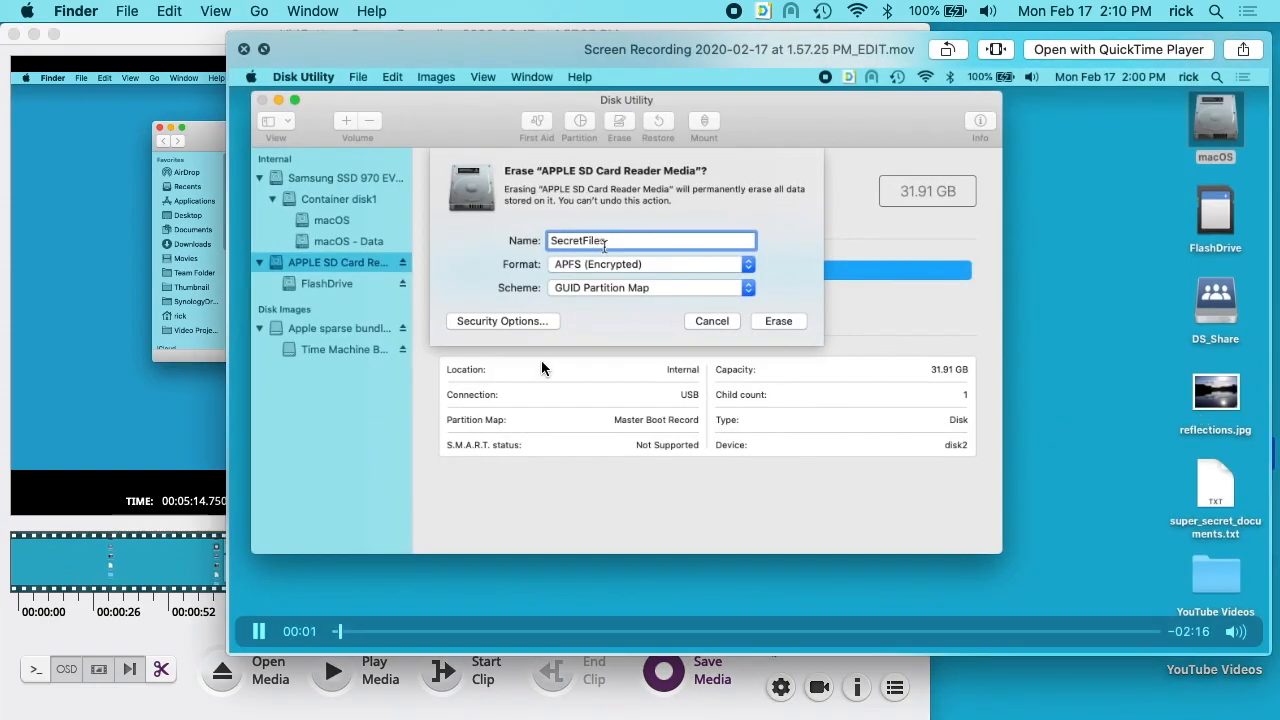
left_click_drag(338, 632, 640, 632)
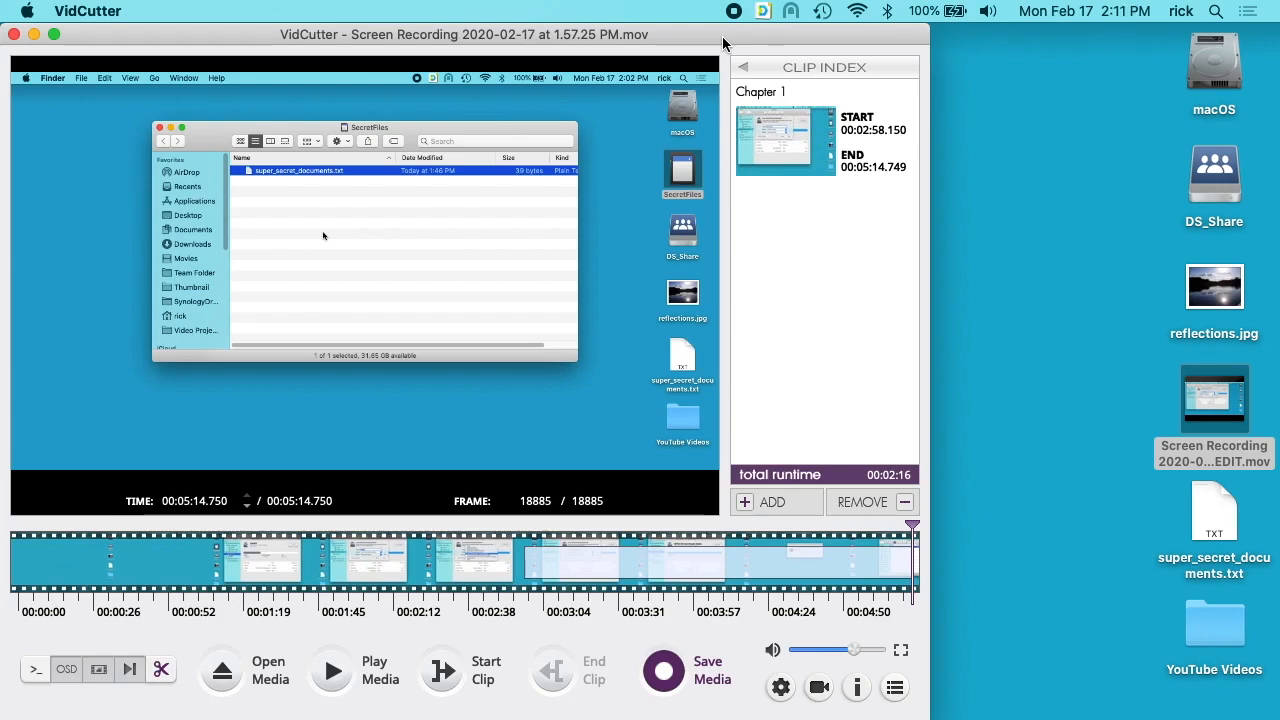
mouse_move(378, 320)
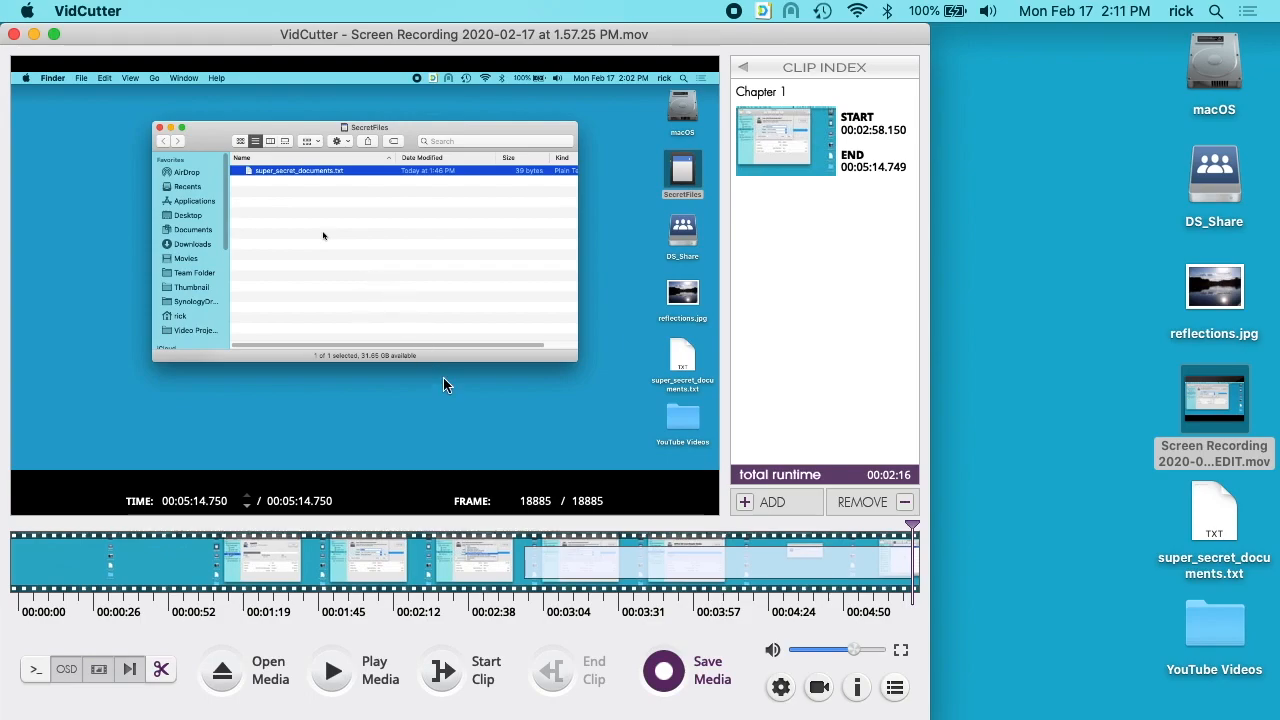
mouse_move(510, 316)
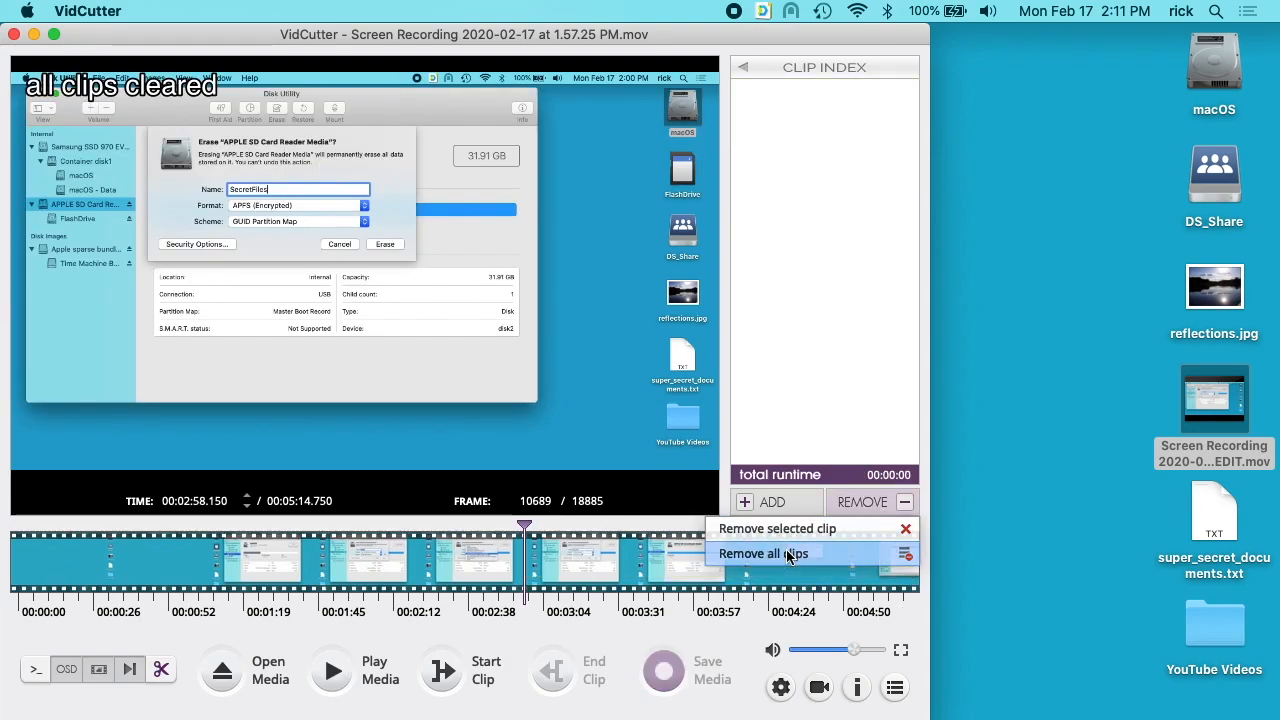
Mark the first clip from 0:50.350 to 1:38.58 on the timeline
left_click(764, 552)
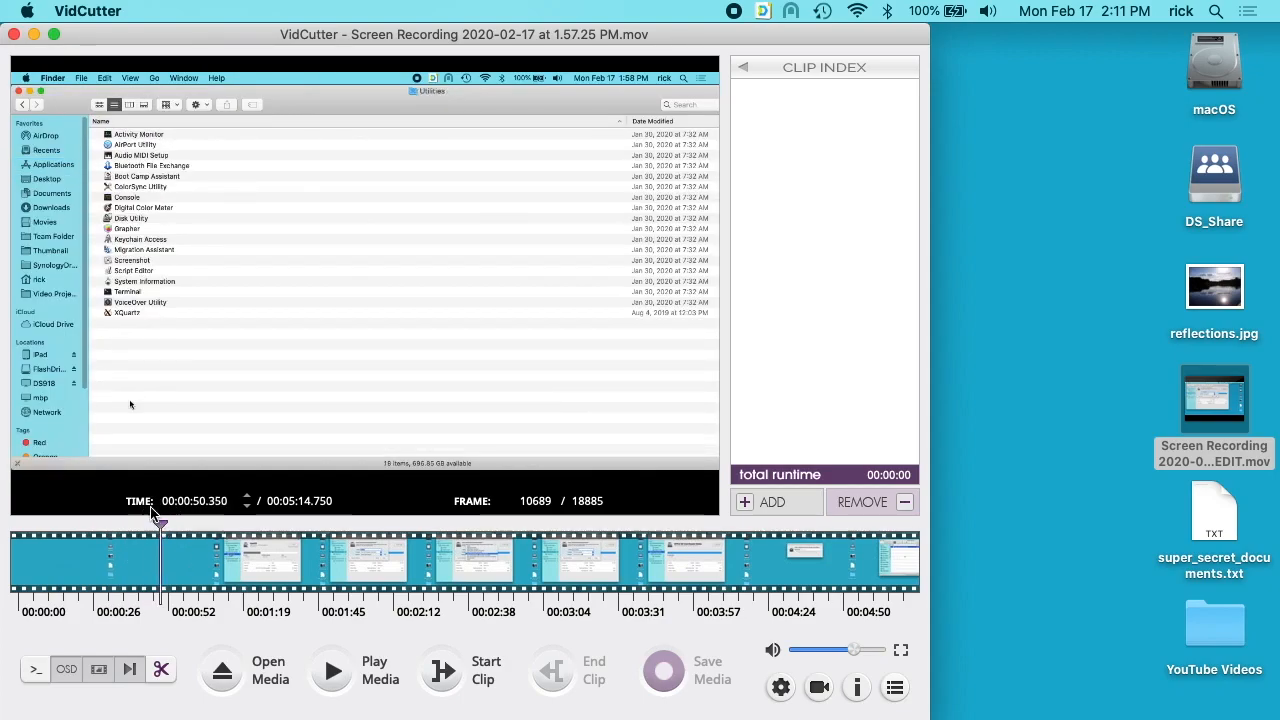
left_click(464, 670)
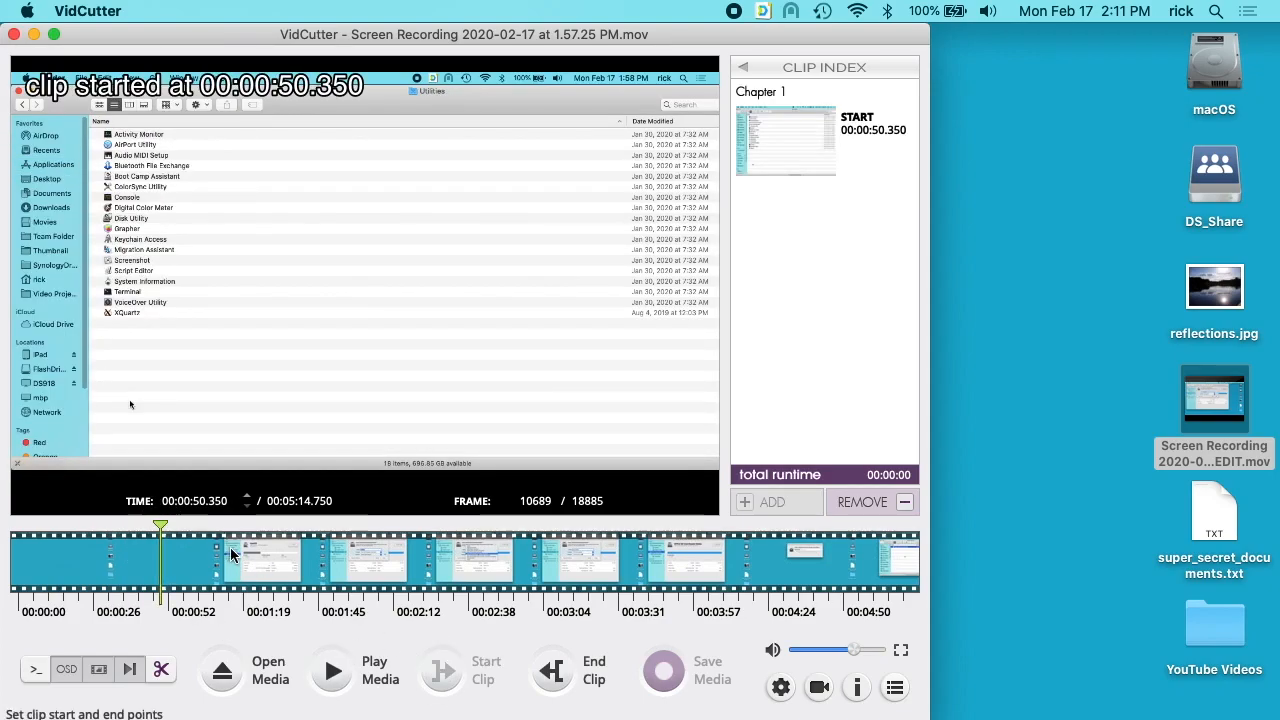
left_click(568, 670)
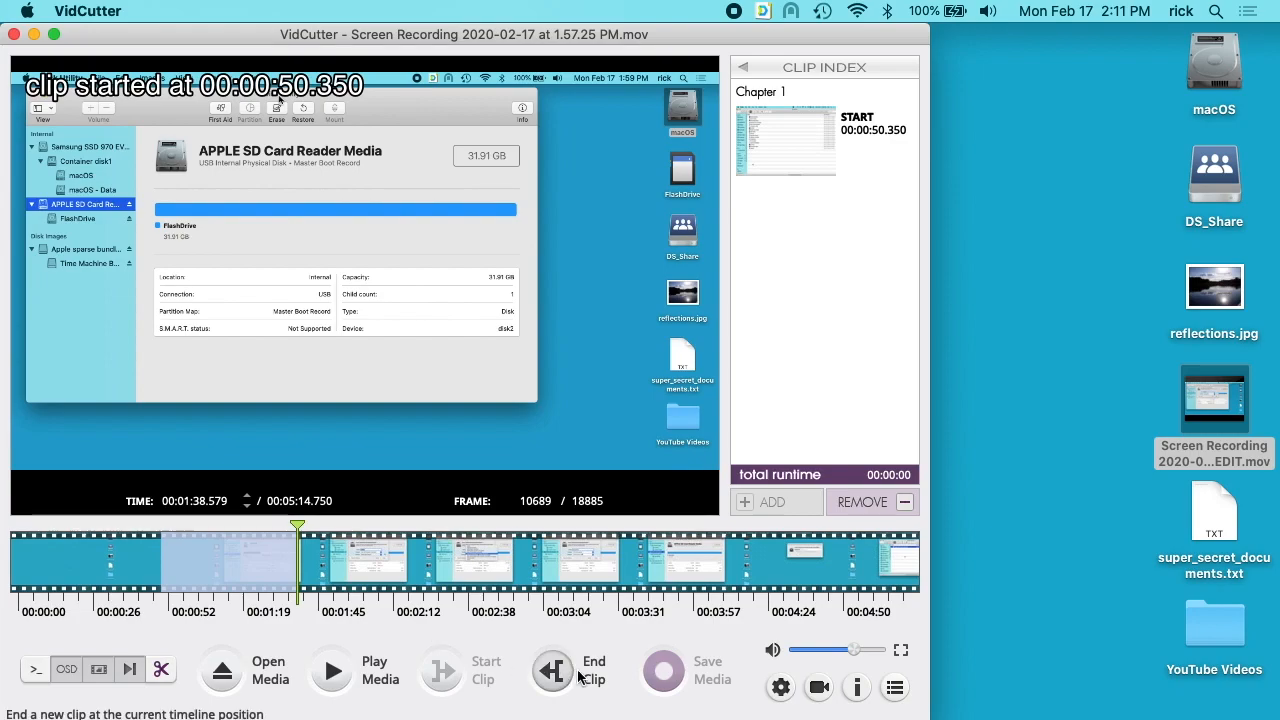
left_click(552, 670)
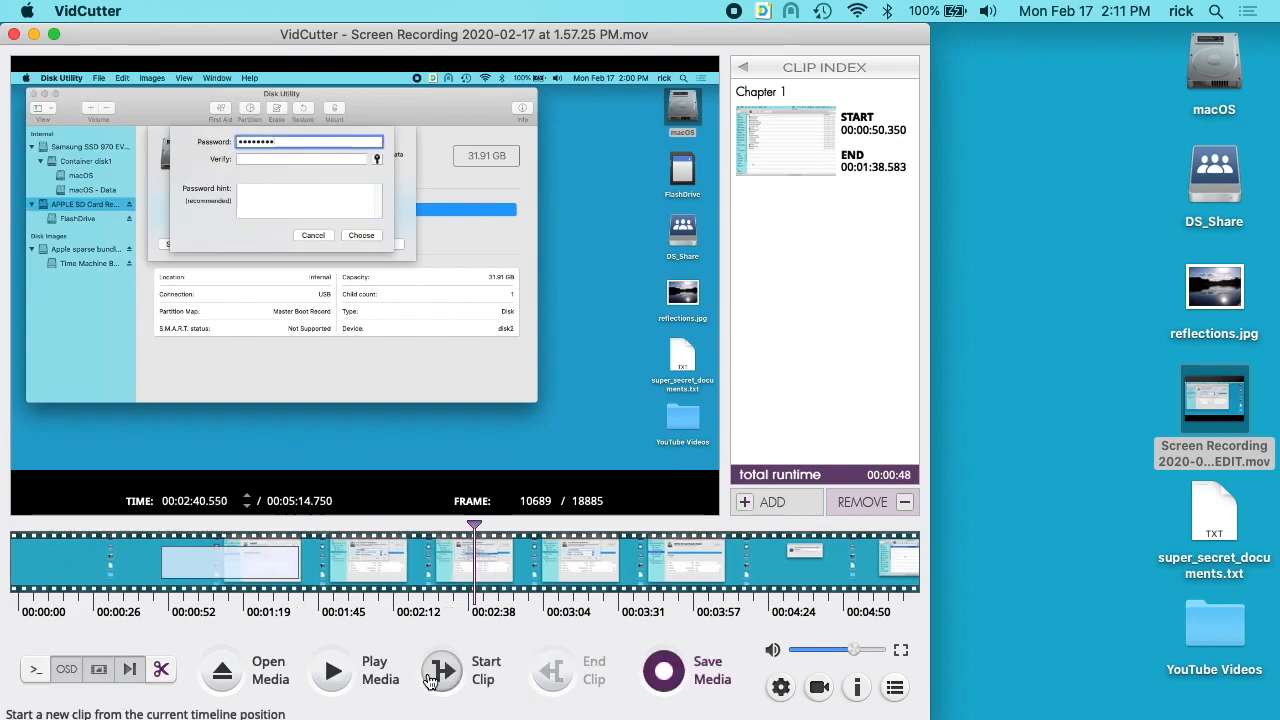
Mark the second and third clips (2:40.55–3:10, 3:48.50–4:15.25) and start saving them as one movie
left_click(440, 670)
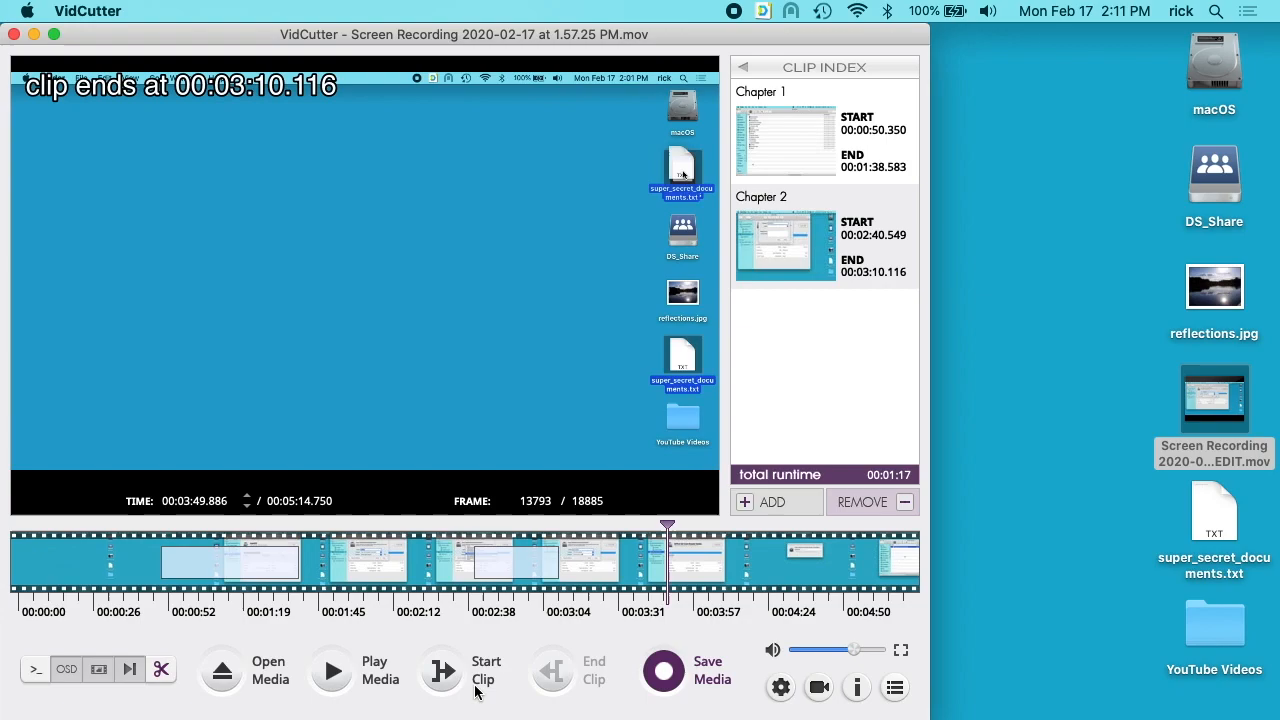
left_click(440, 670)
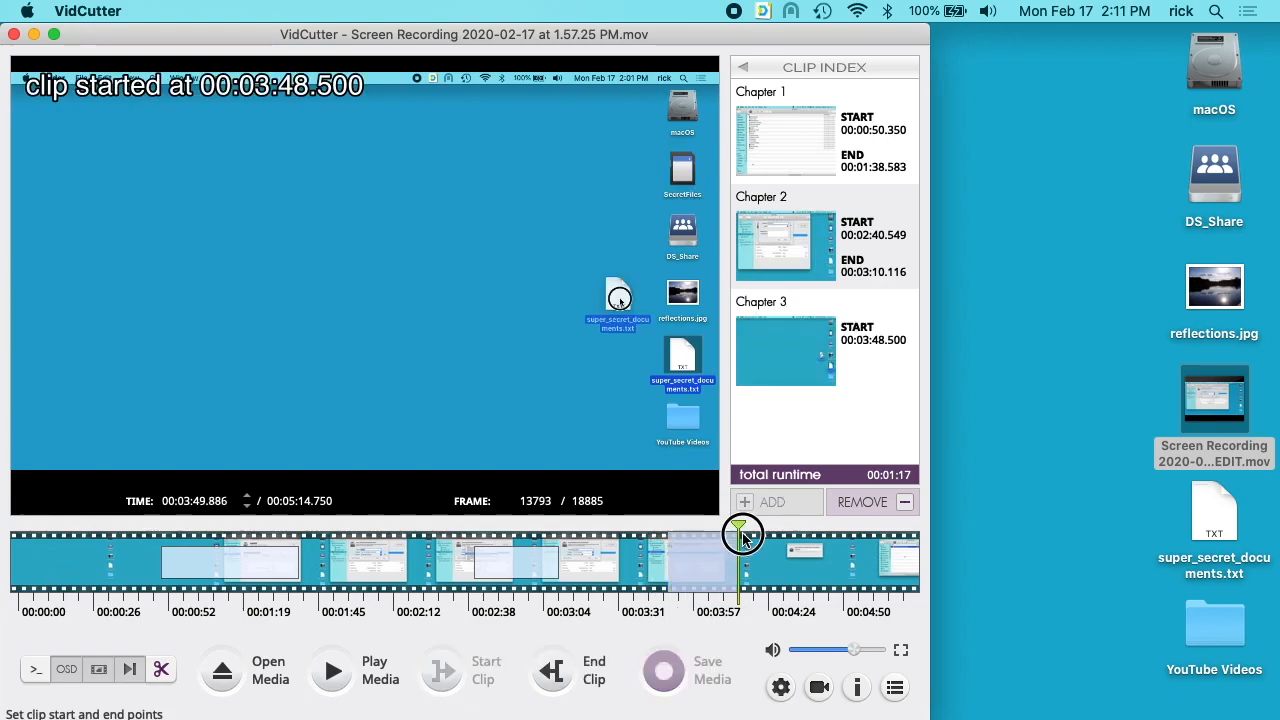
left_click(552, 668)
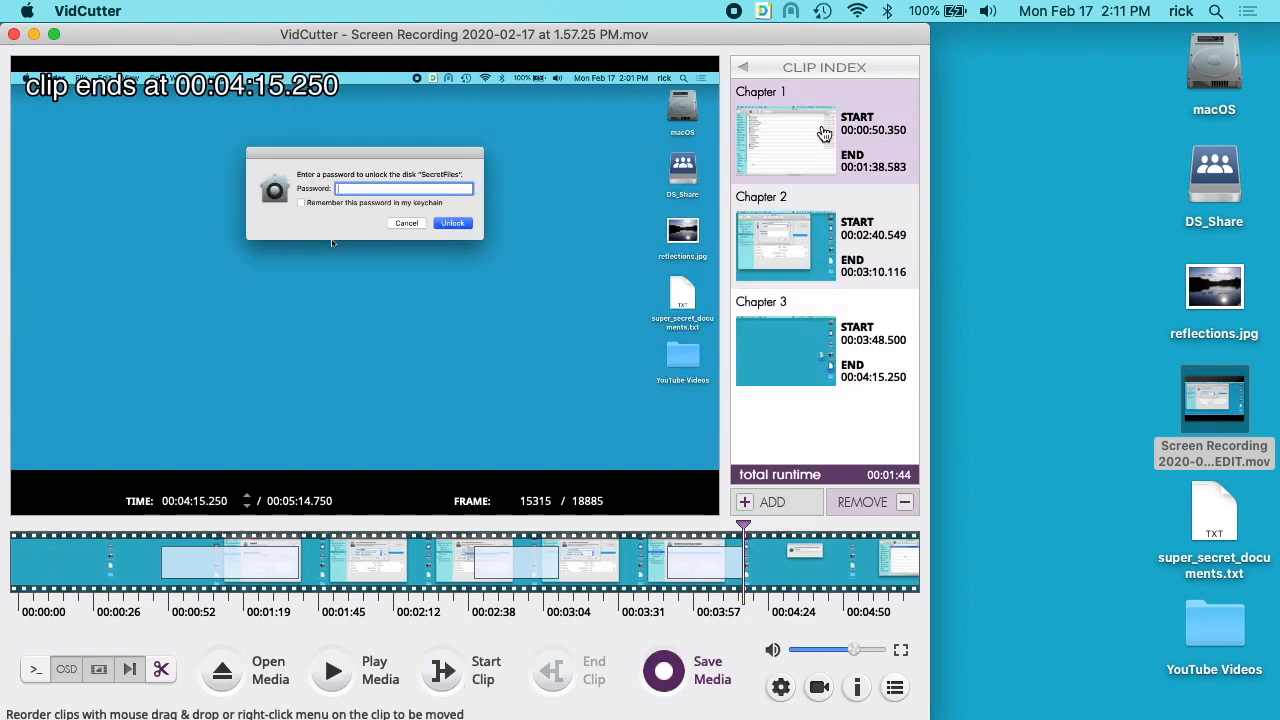
left_click(666, 672)
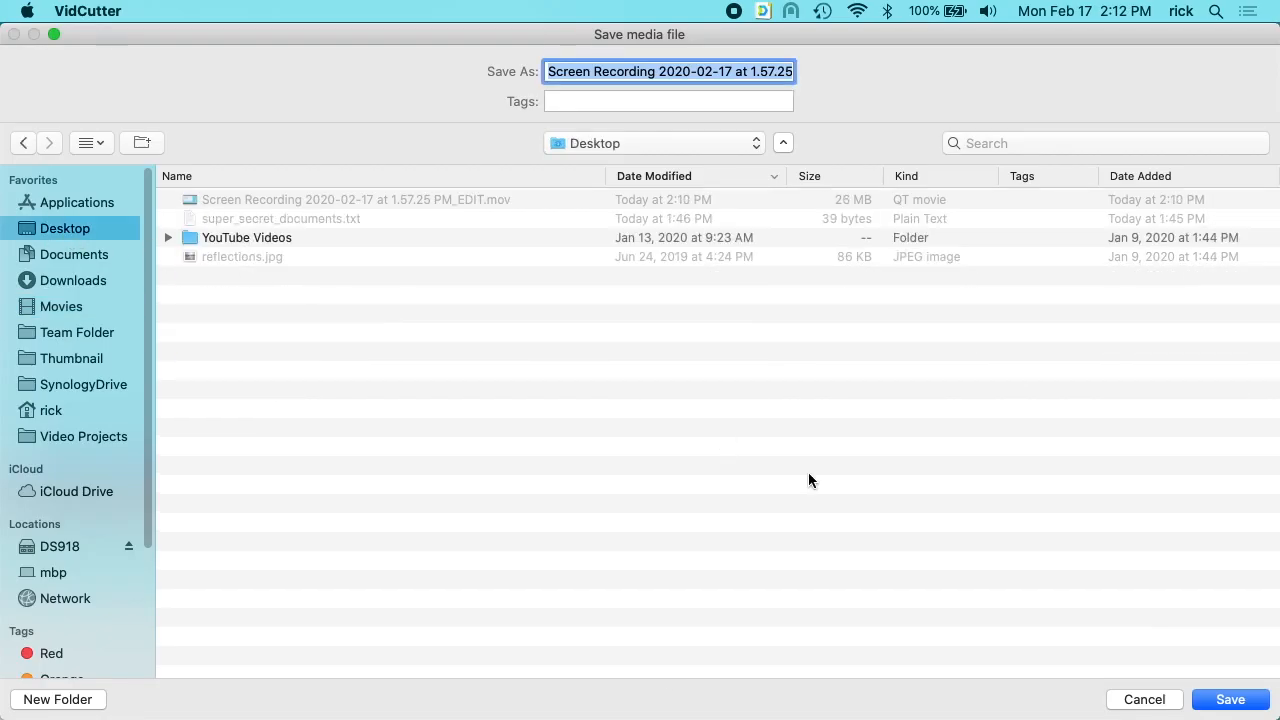
Save the joined movie under the existing _EDIT name on the Desktop, replacing the earlier file
left_click(1230, 700)
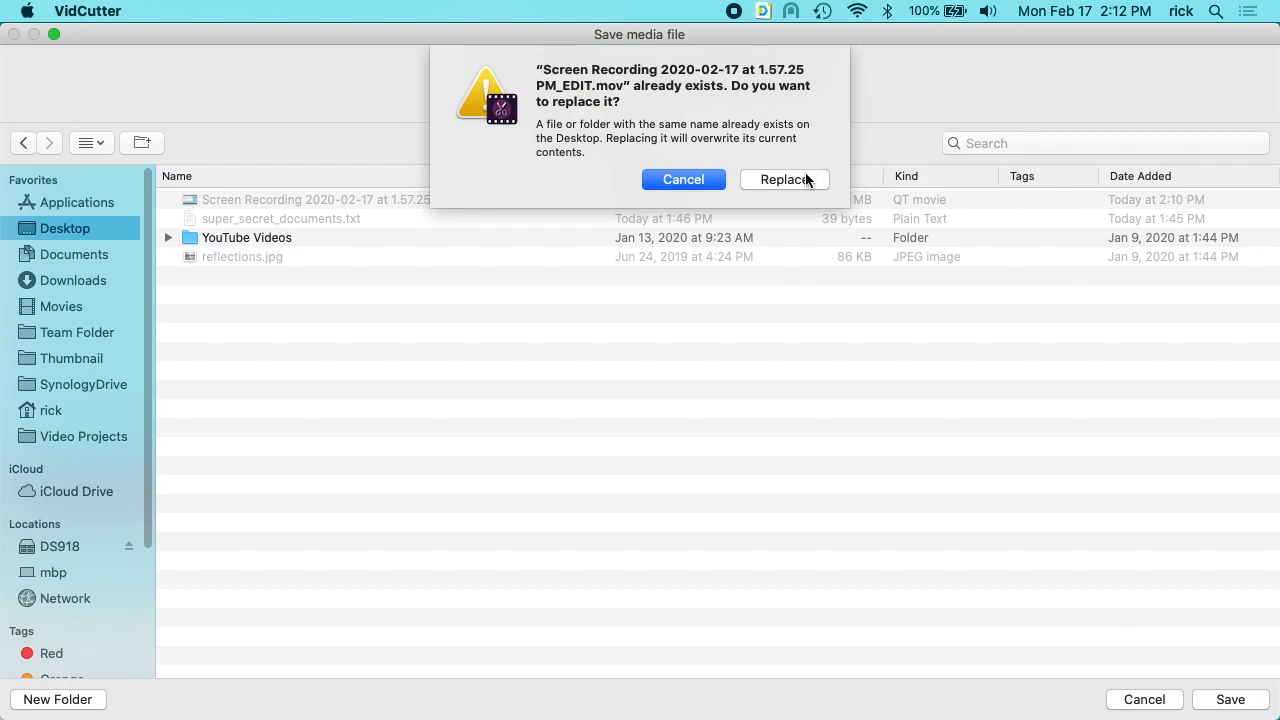
left_click(784, 180)
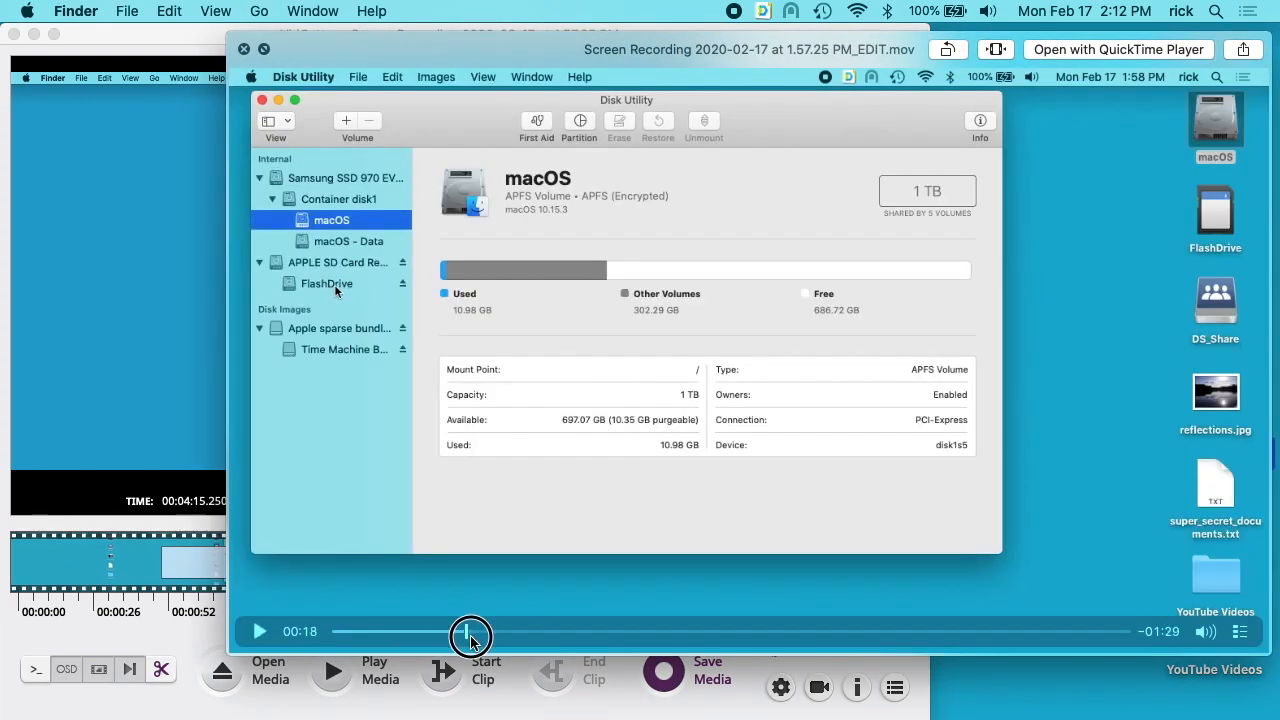
Scrub ahead to about 0:36 of the rewritten _EDIT movie to review the joined clips
left_click_drag(470, 636, 588, 636)
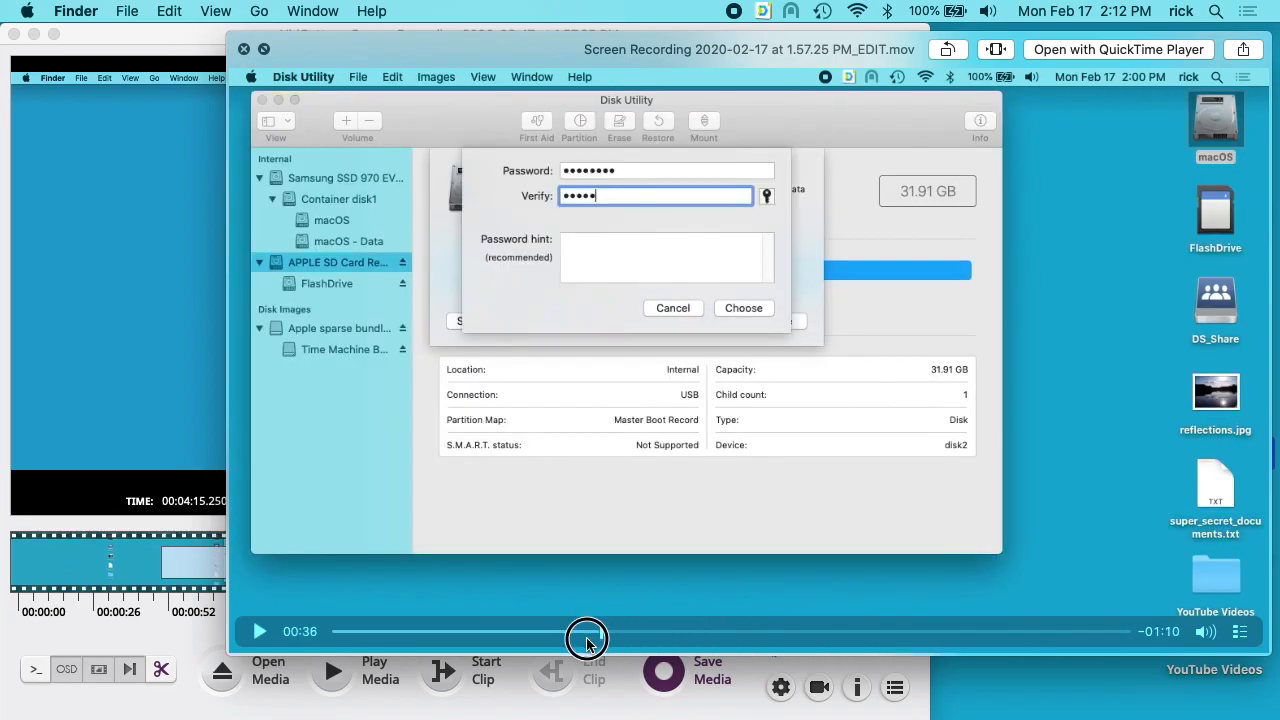